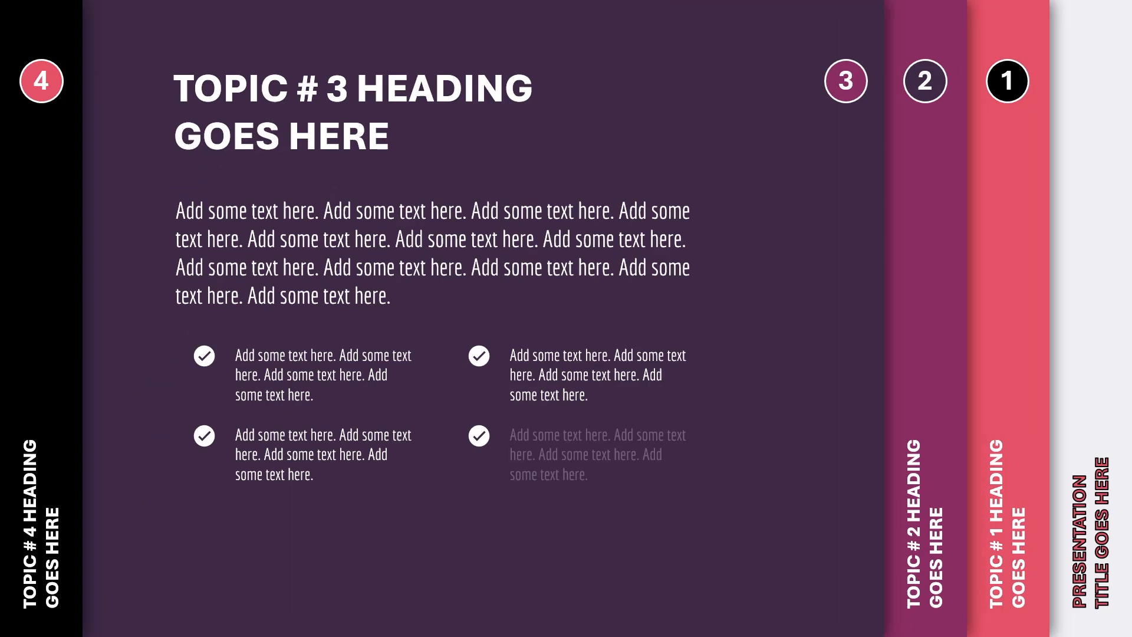
Step: Exit the preview and return to editing the blank first slide
left_click(41, 81)
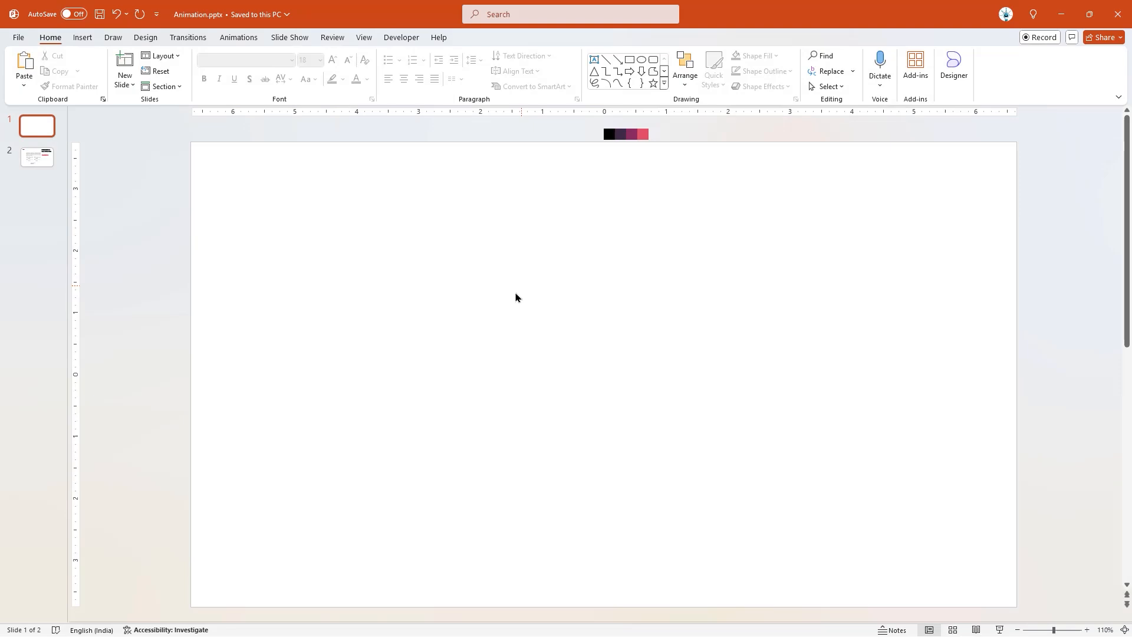
Step: Draw a tall rectangle strip and give it a soft Outer shadow preset
left_click(401, 116)
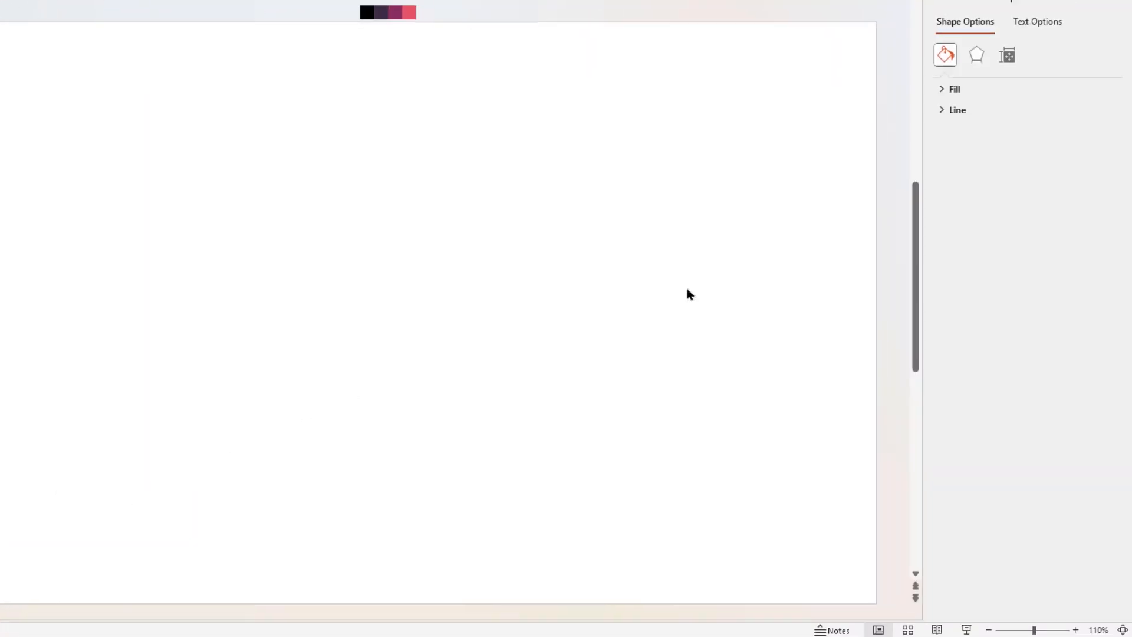
left_click(976, 55)
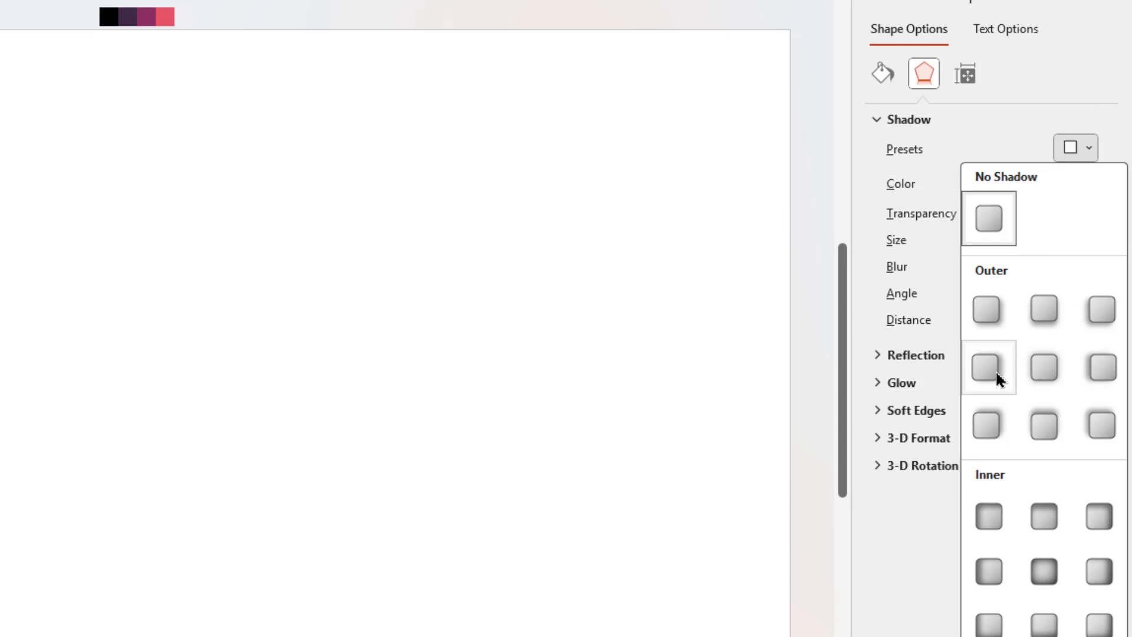
left_click(987, 366)
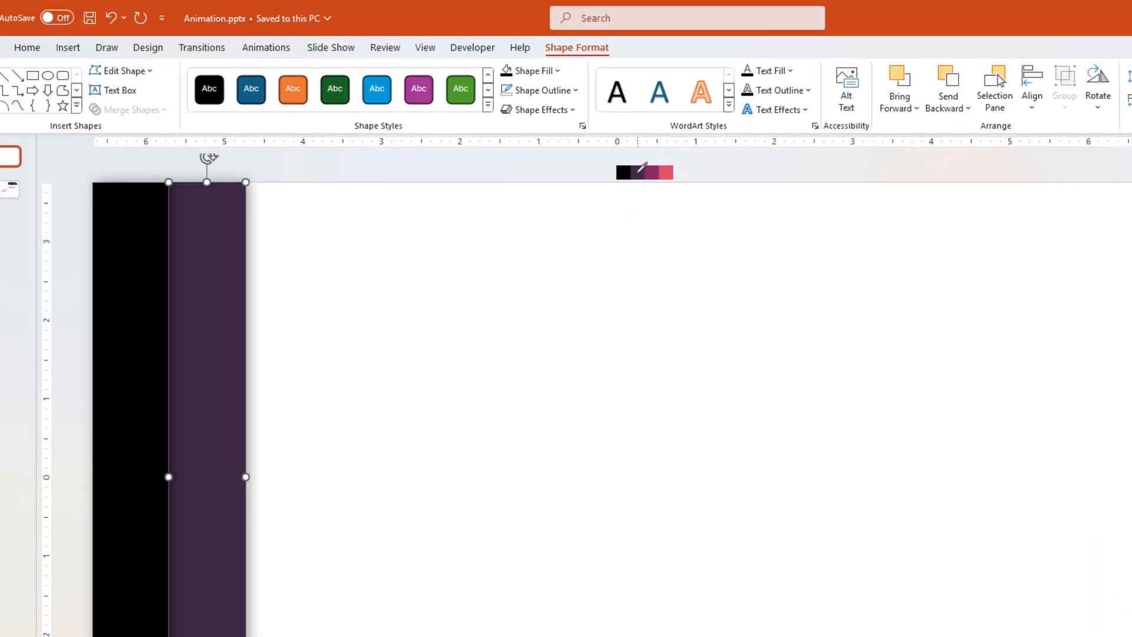
Step: Ctrl+drag a copy of the strip beside the last and recolour it
left_click_drag(245, 476, 398, 476)
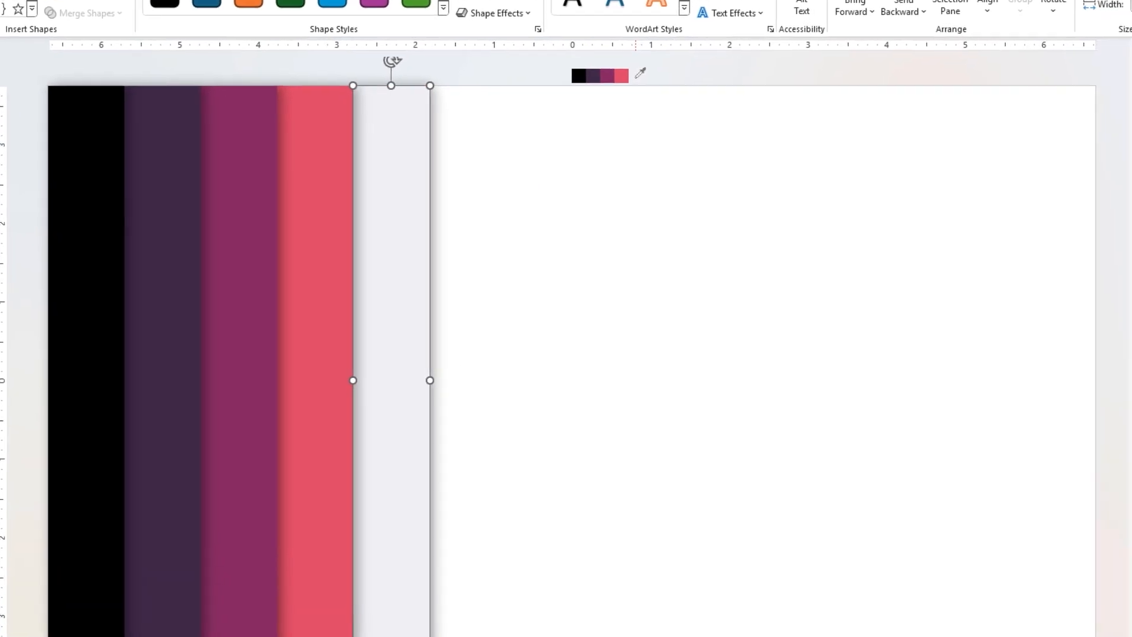
left_click(369, 109)
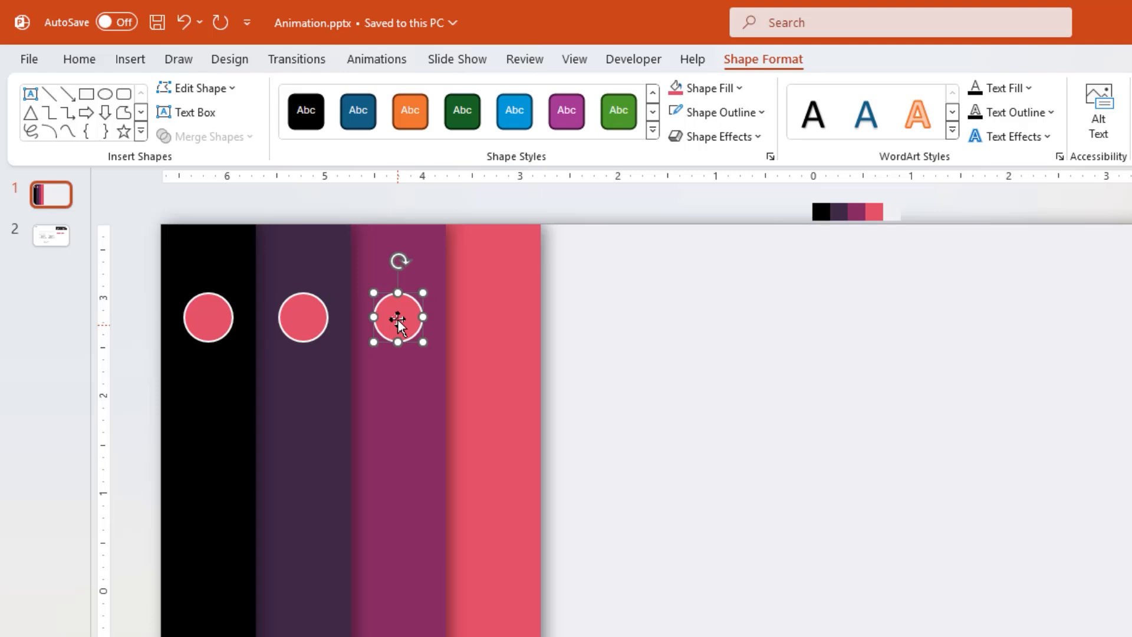
Step: Select the magenta strip's circle and enlarge the circle numbers with Increase Font Size
left_click(703, 87)
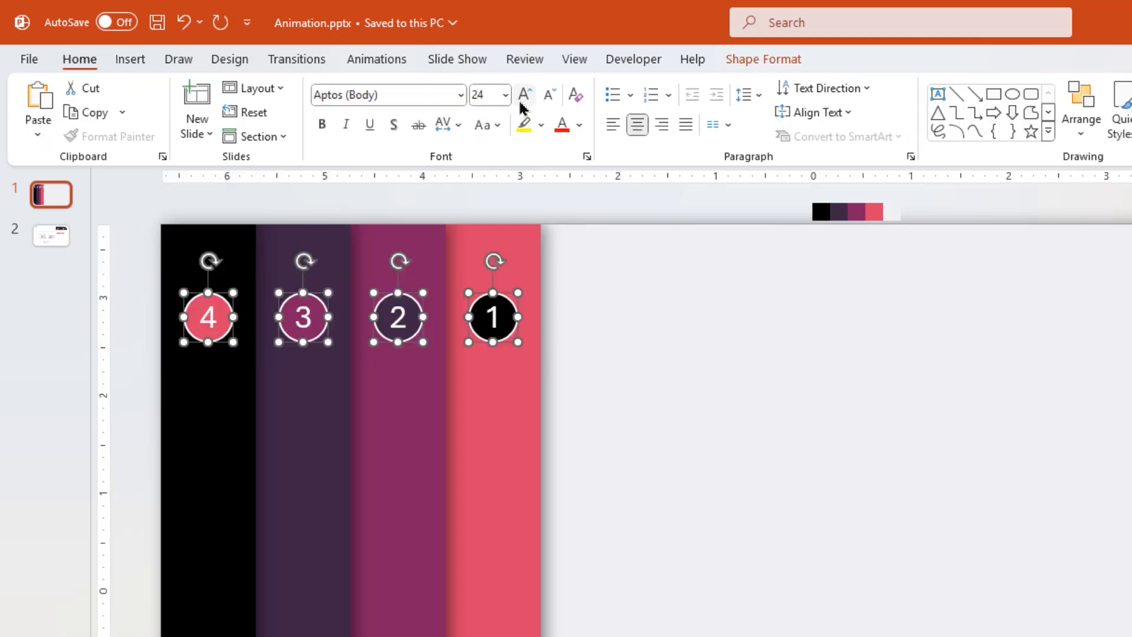
left_click(141, 296)
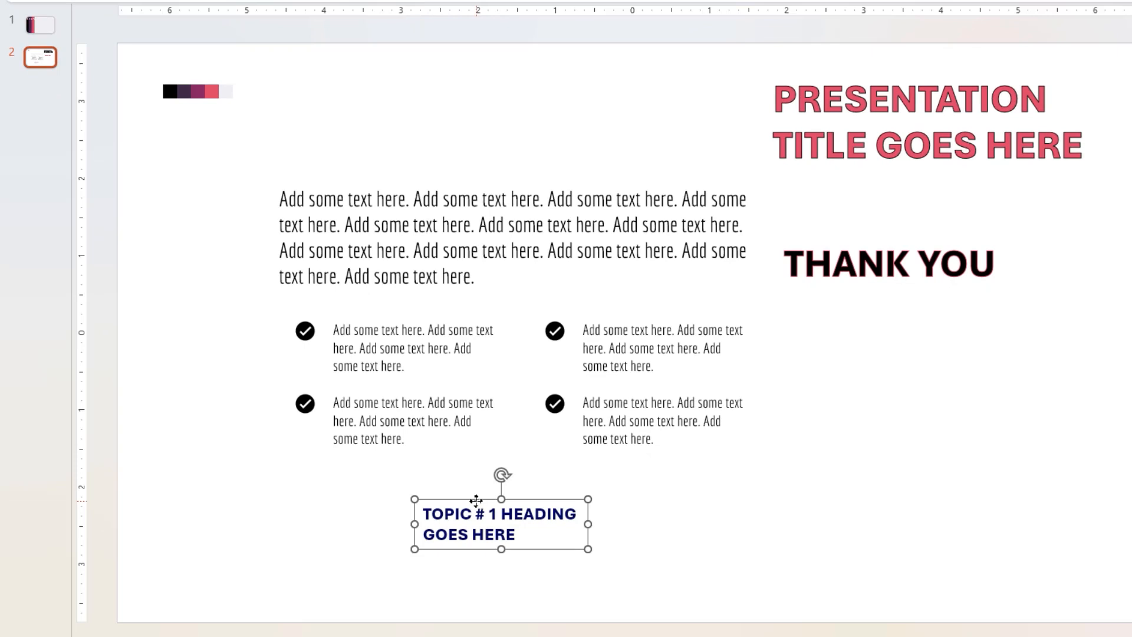
Step: Select the 'TOPIC # 1 HEADING' text on slide 2 to copy onto the strips
left_click(40, 25)
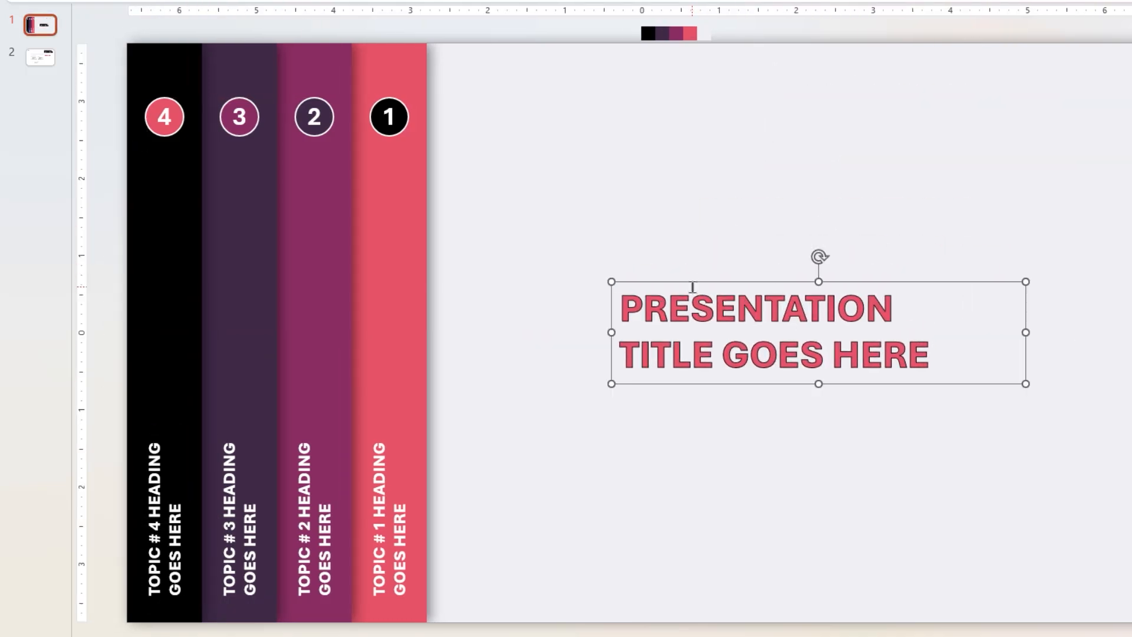
Step: Rotate the title 270° onto the grey strip and move circle 1 right
right_click(39, 25)
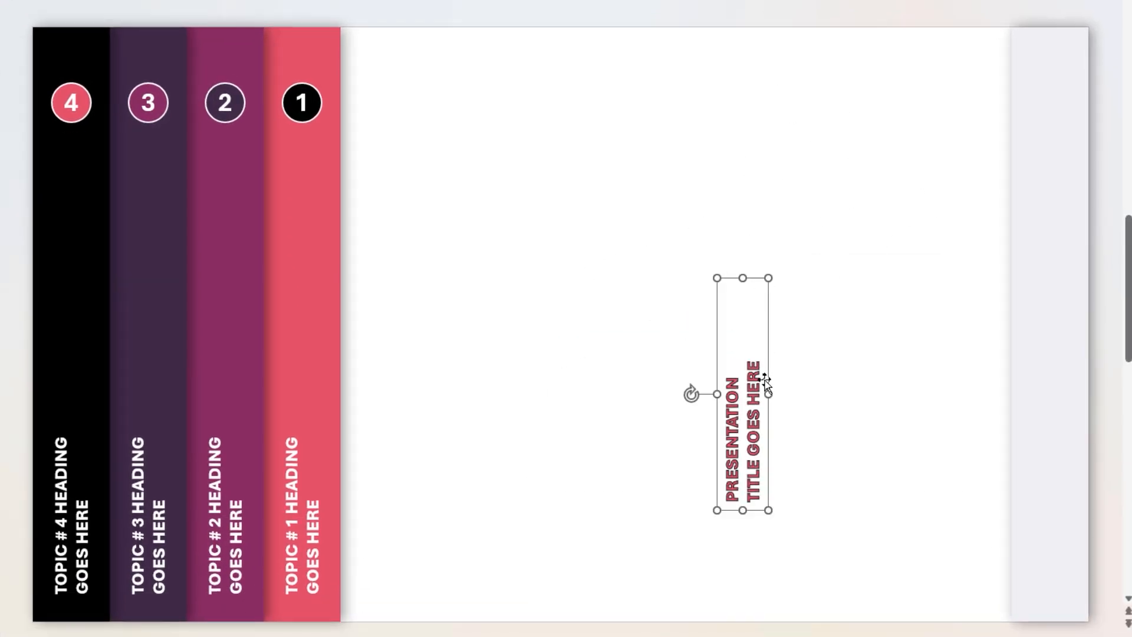
left_click_drag(743, 393, 1047, 505)
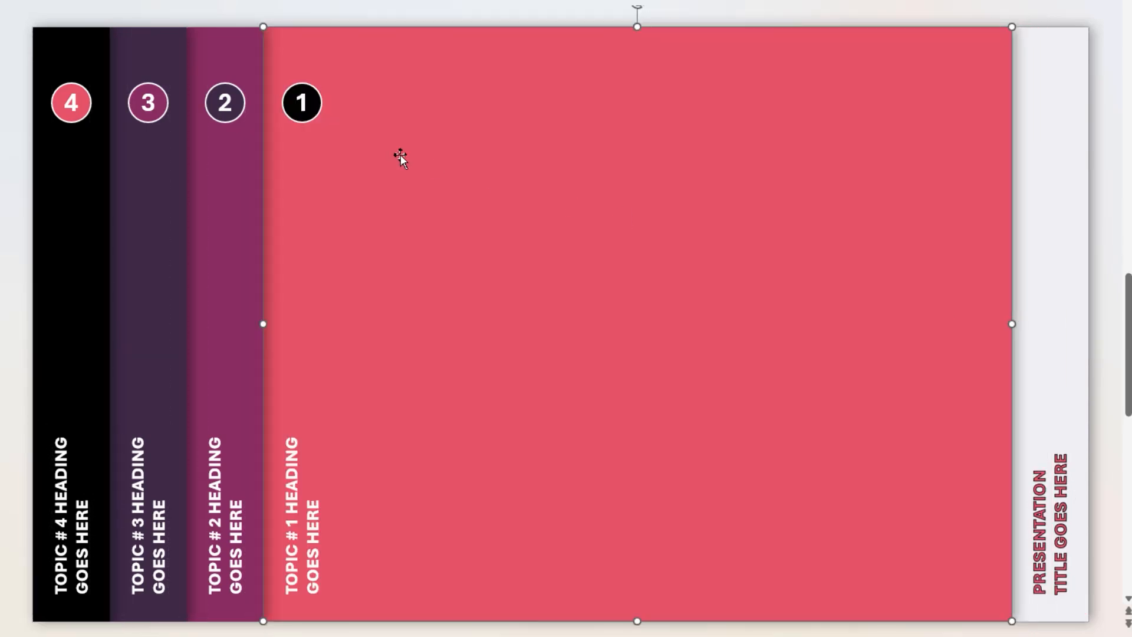
left_click_drag(302, 103, 972, 103)
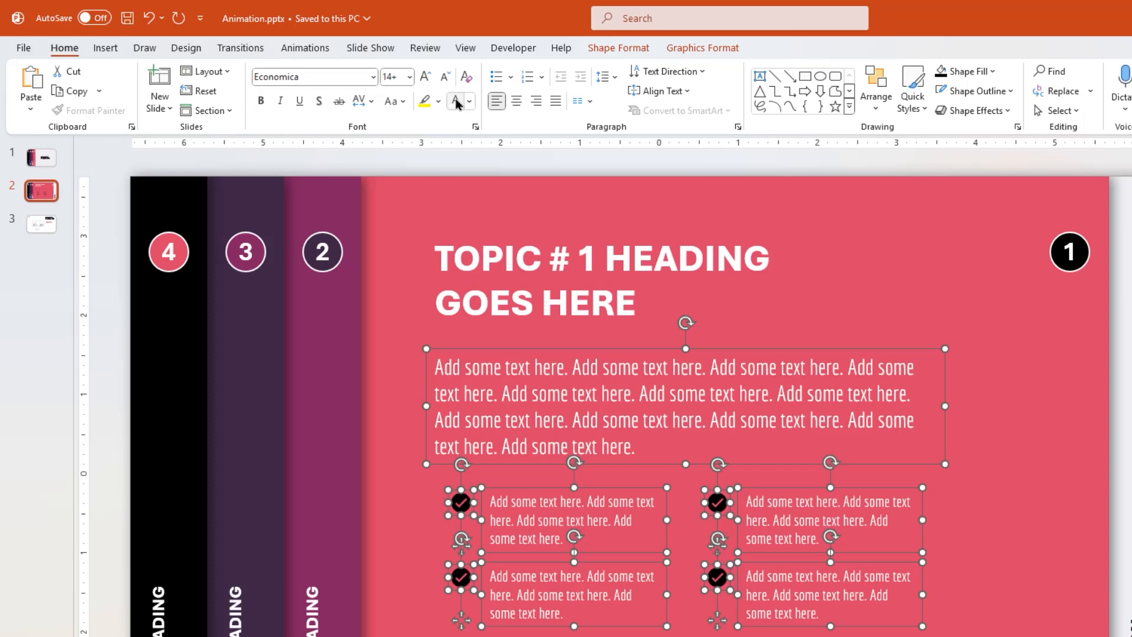
Step: Make the checkmark icons white and apply Fade to the panel text and bullets
left_click(460, 71)
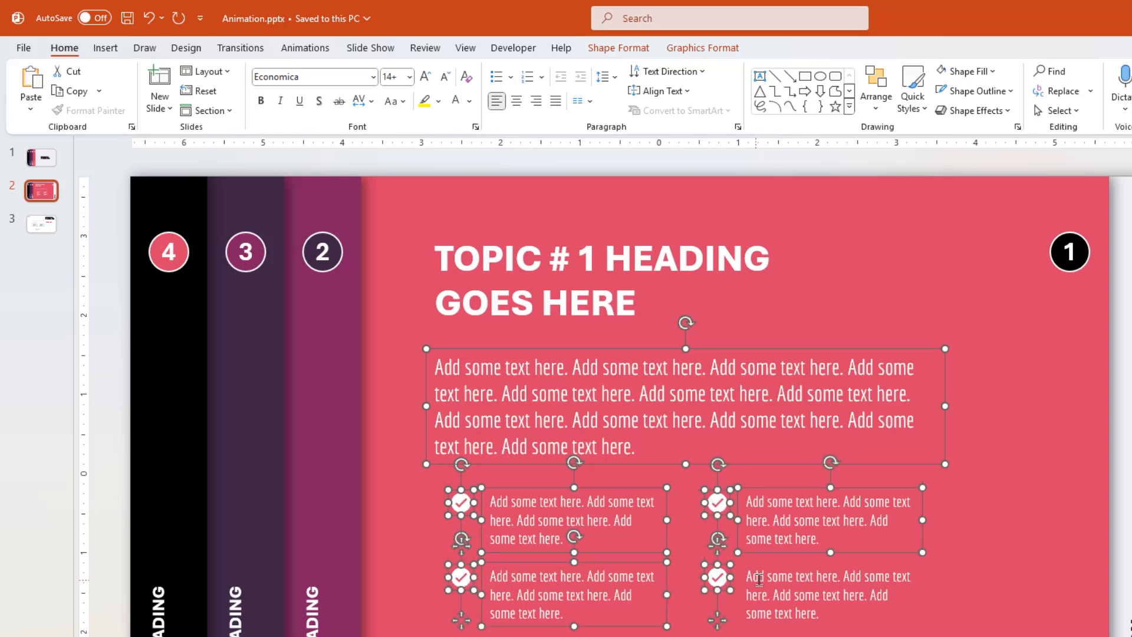
left_click(304, 48)
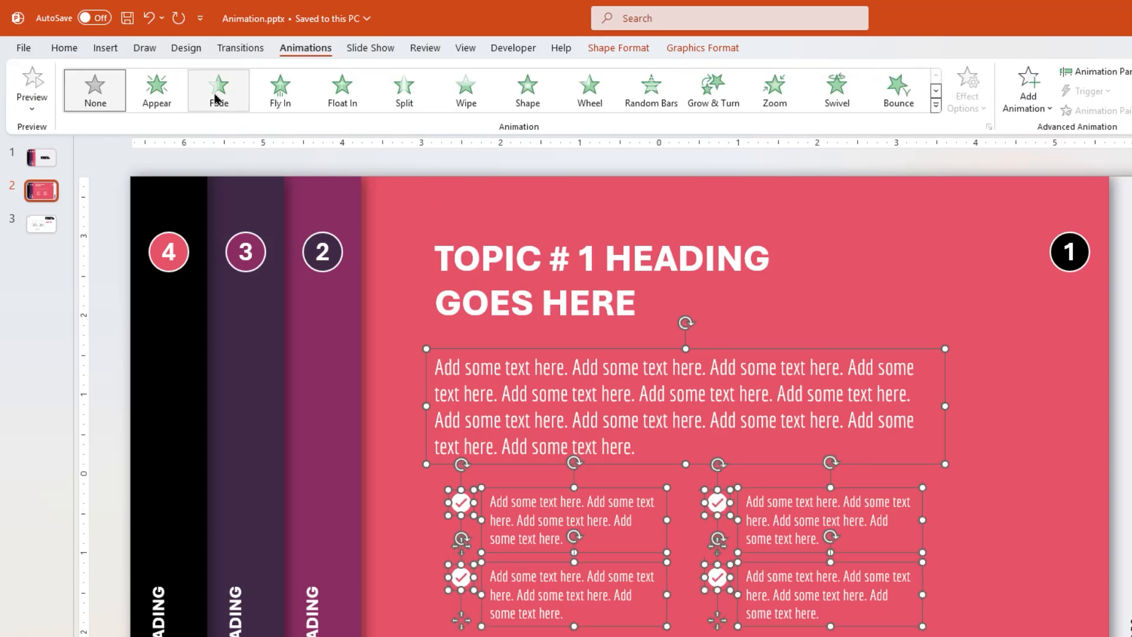
left_click(783, 71)
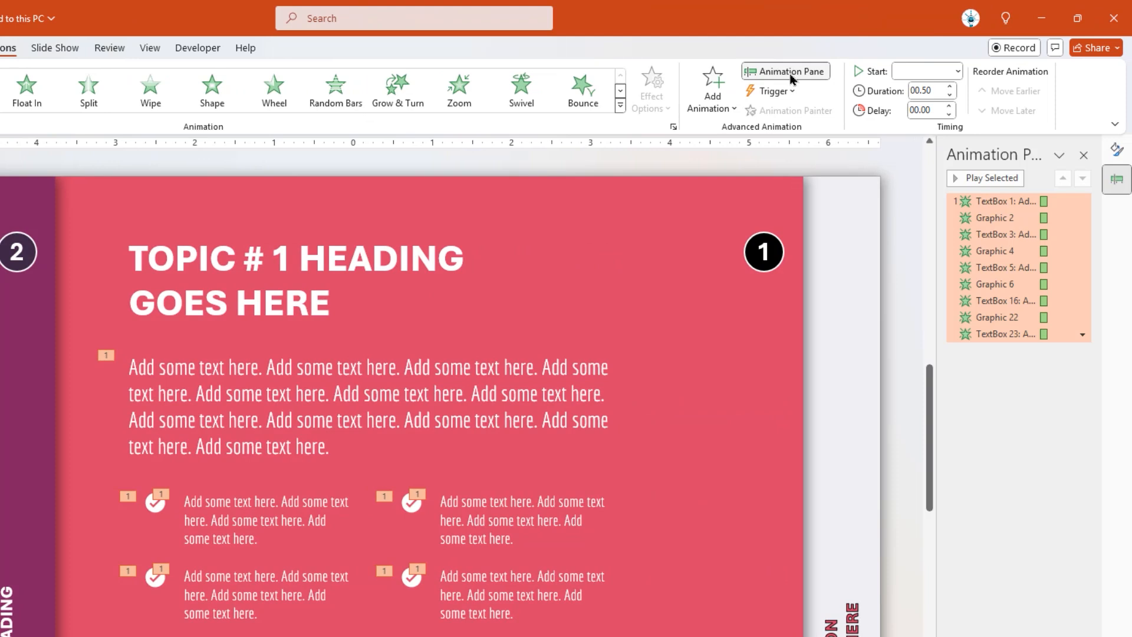
left_click(924, 71)
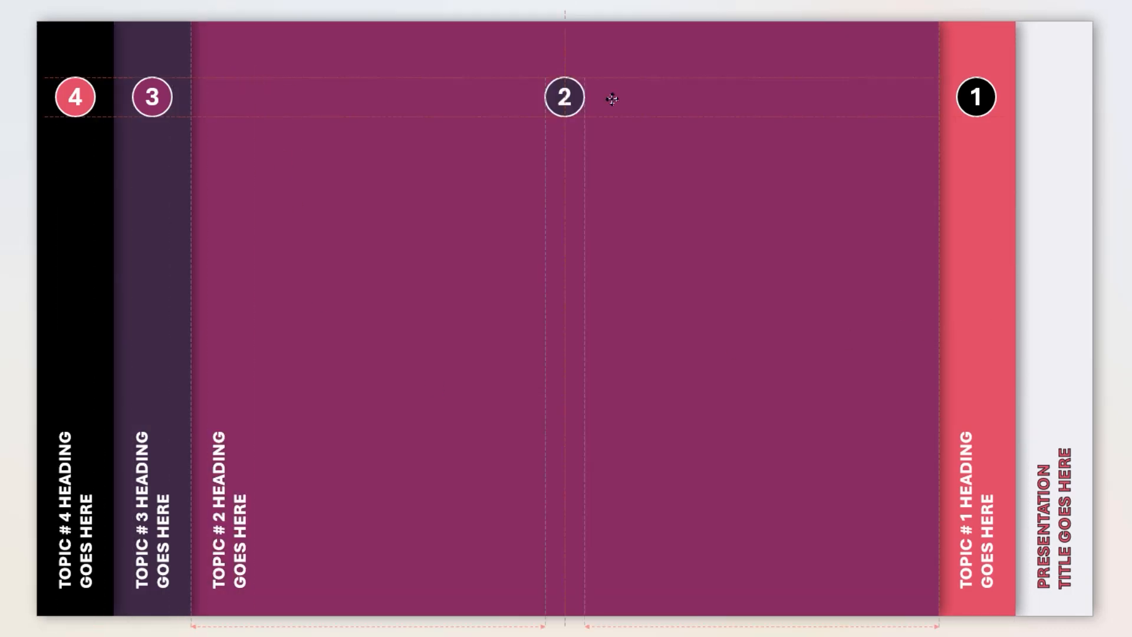
Step: Move circle 2 to the magenta panel's right edge and select its body text
left_click_drag(565, 97, 900, 97)
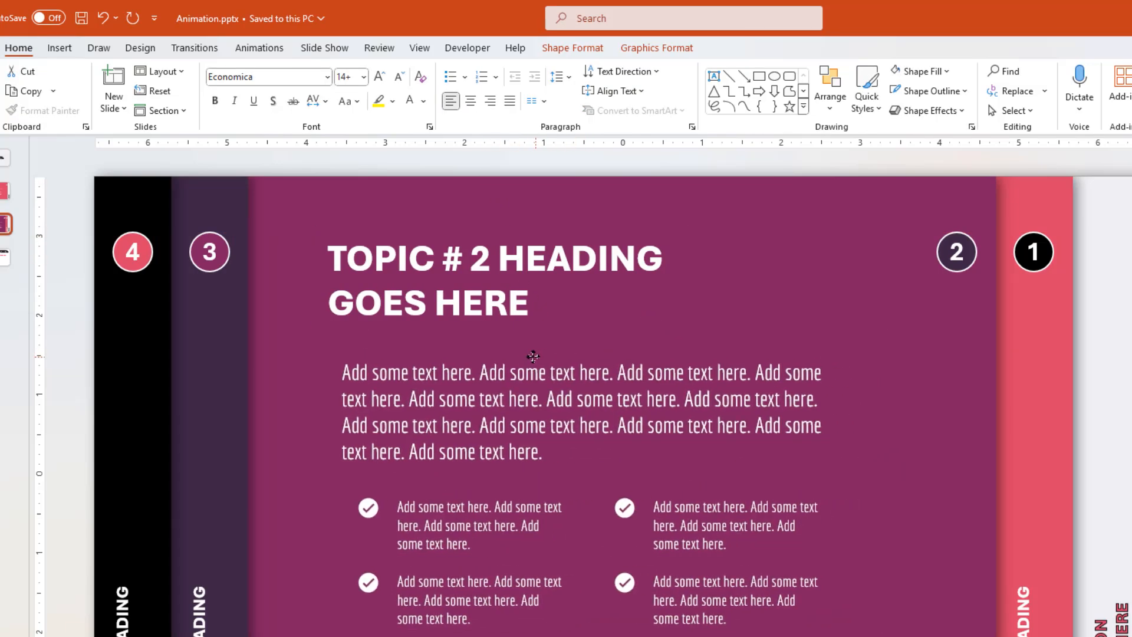
left_click(533, 357)
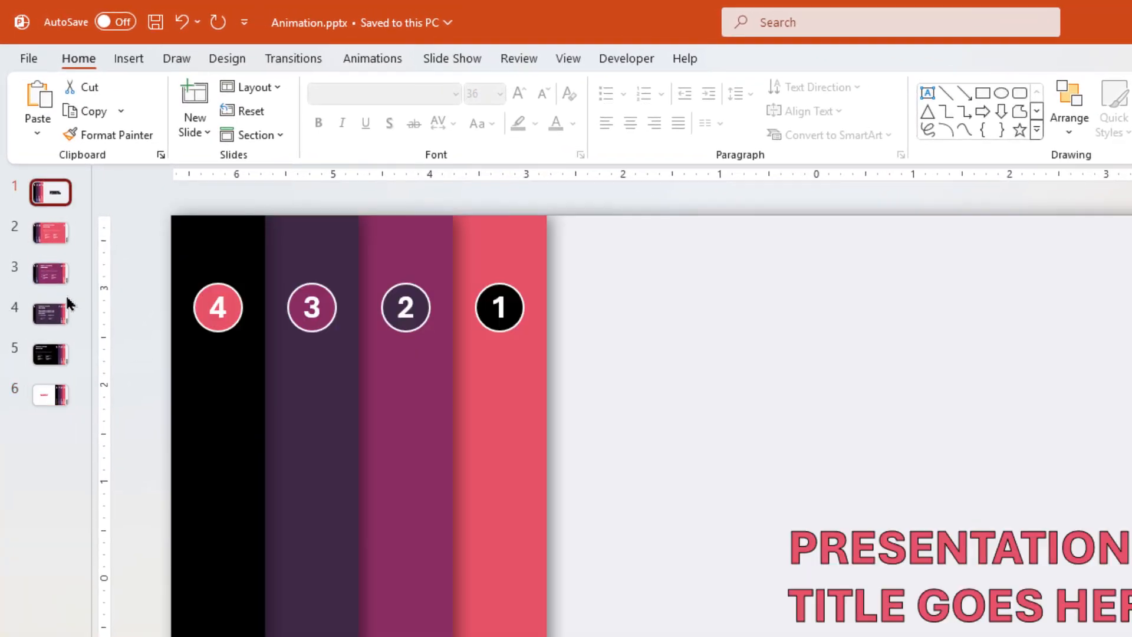
Step: Select the six slide thumbnails after adding the Topic 3 and 4 panels
left_click(293, 59)
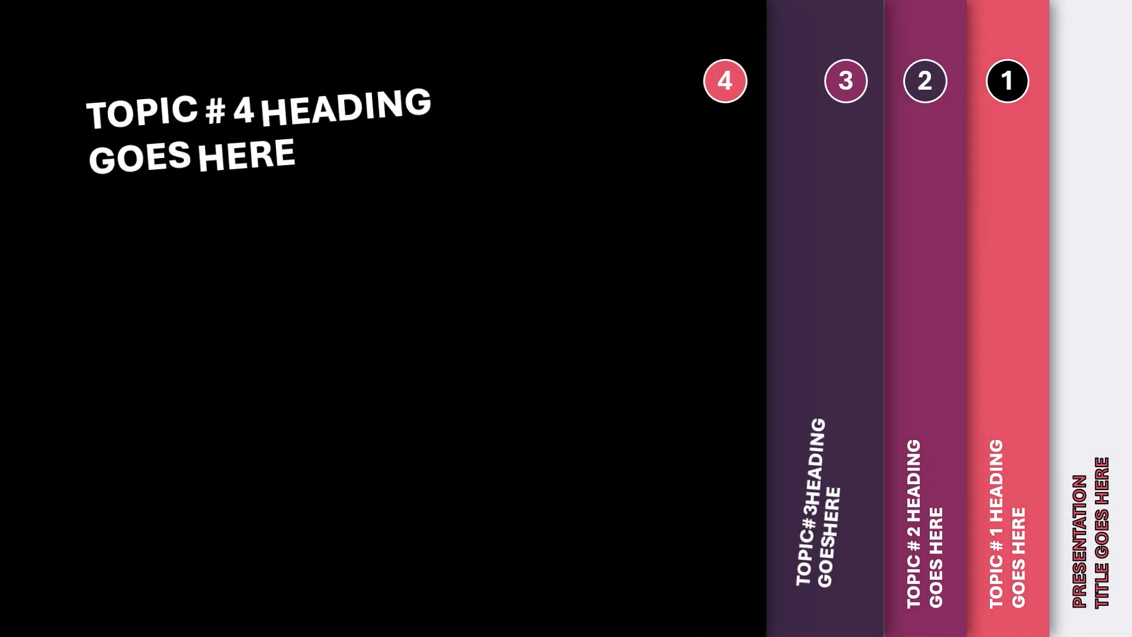
Step: Advance the Morph slideshow to the next slide
left_click(724, 81)
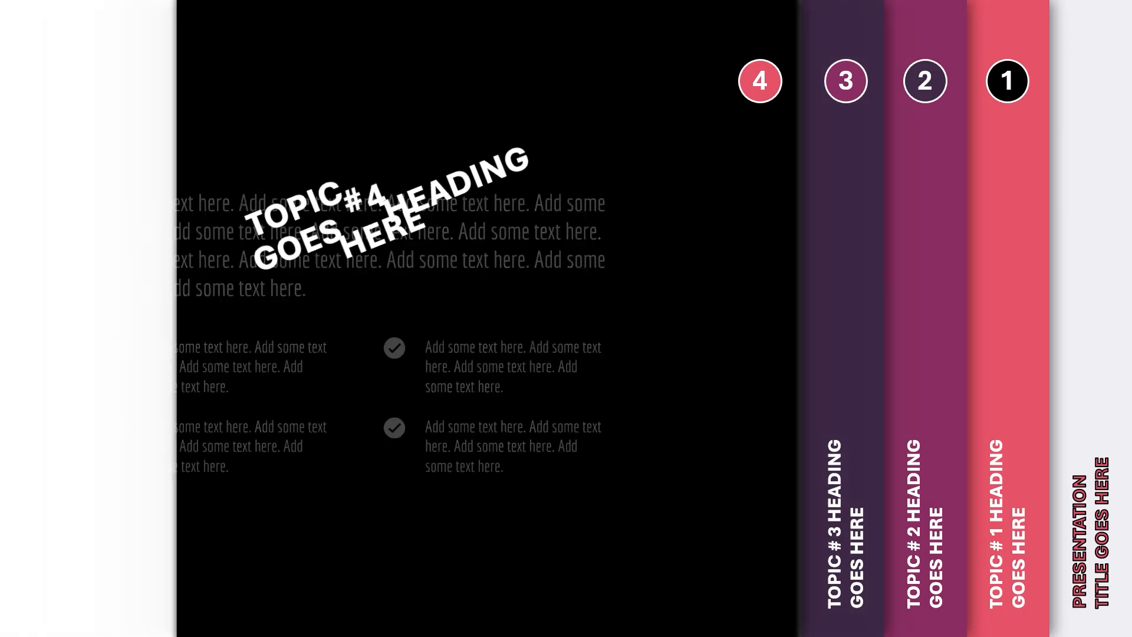